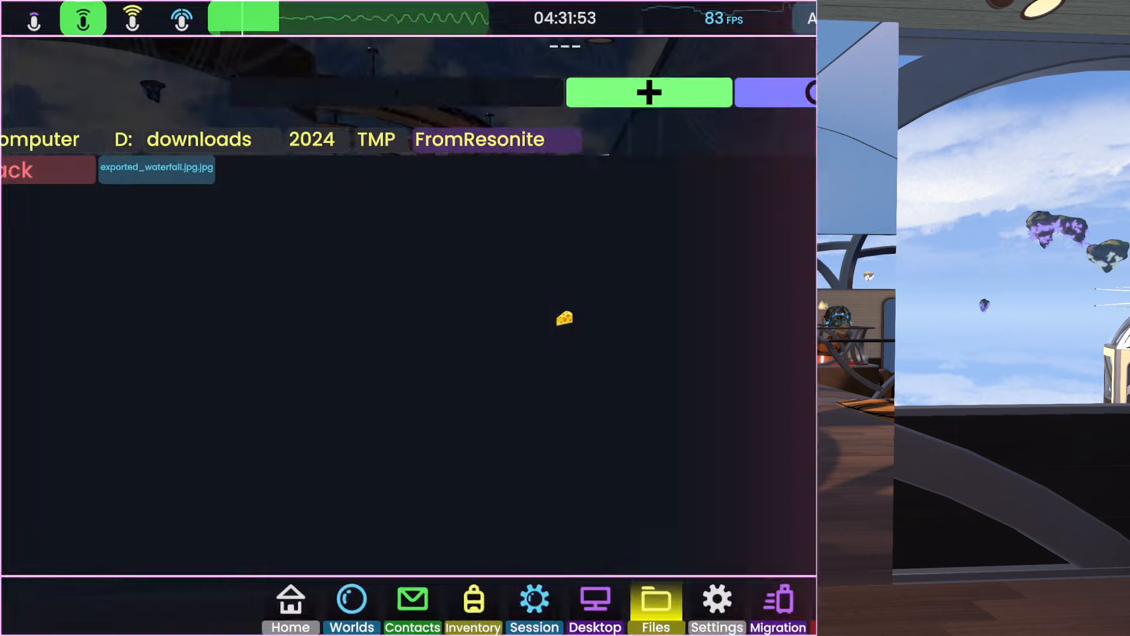
Step: Open Resonite's Privacy settings to read the Strip Image EXIF Data description
click(706, 601)
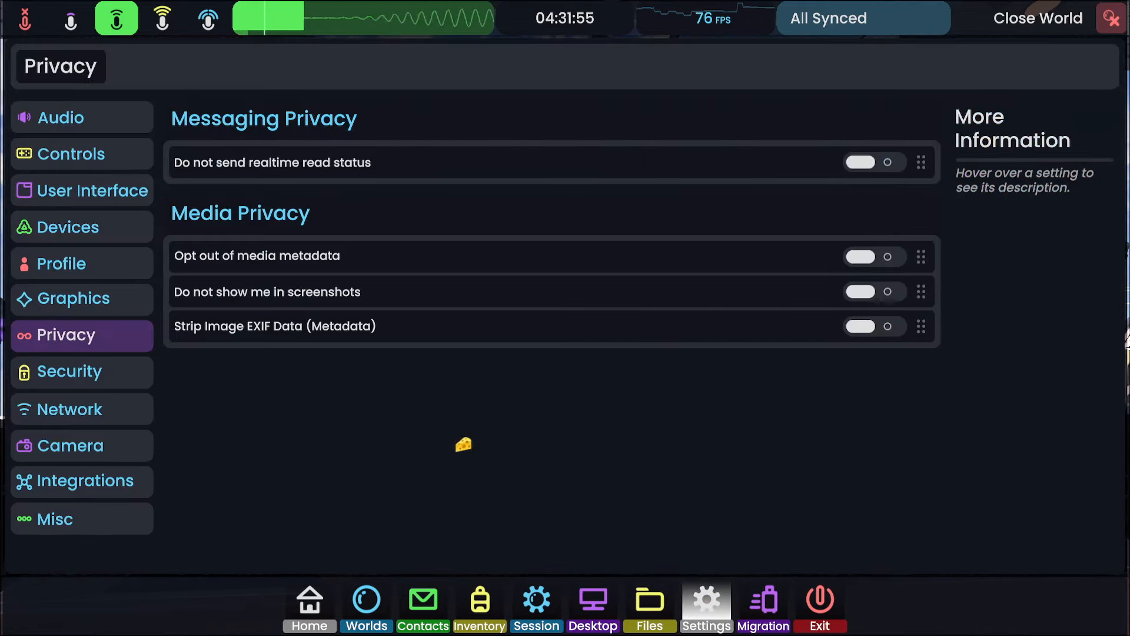
mouse_move(339, 326)
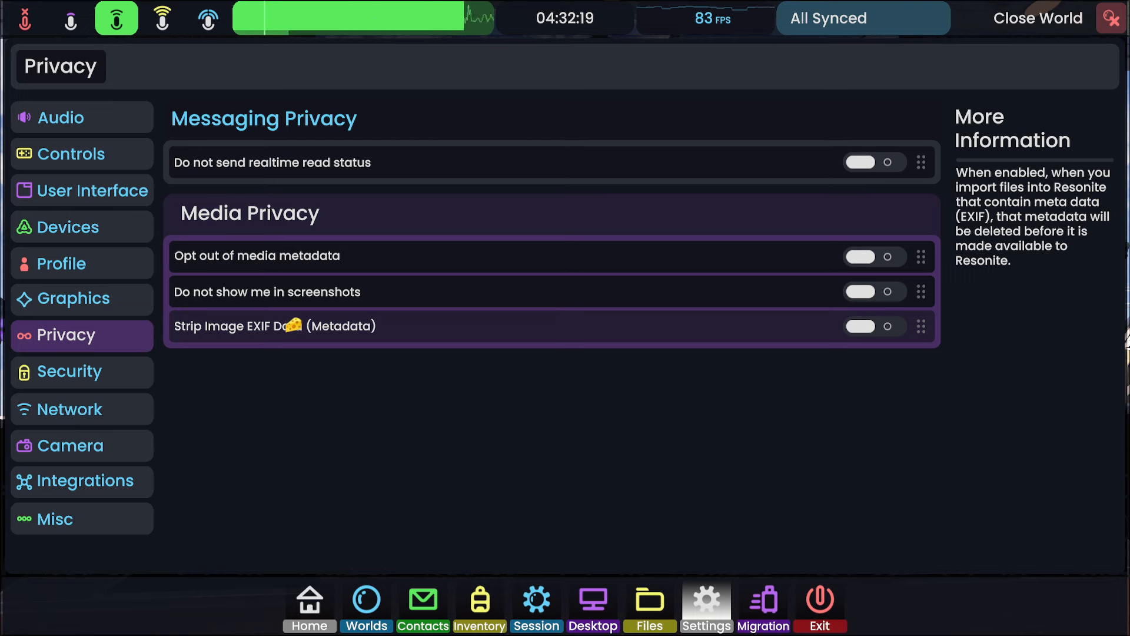
Step: Switch on Strip Image EXIF Data (Metadata) in Resonite's privacy settings
click(874, 325)
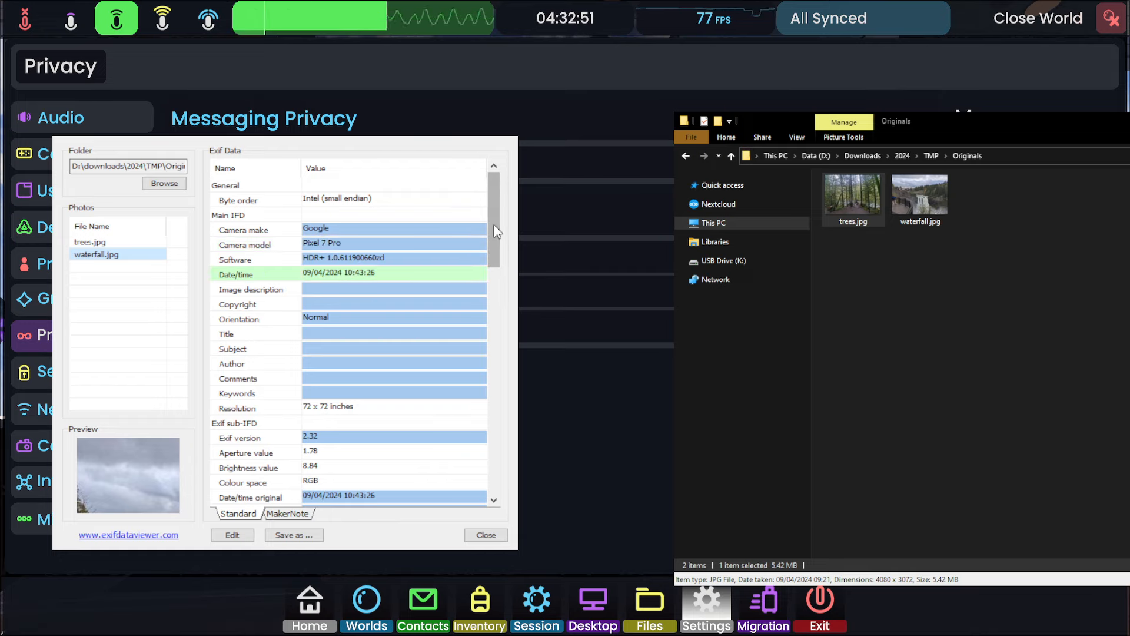
Step: Scroll waterfall.jpg's Exif Data list down to its GPS latitude, longitude and altitude
scroll(down, 3)
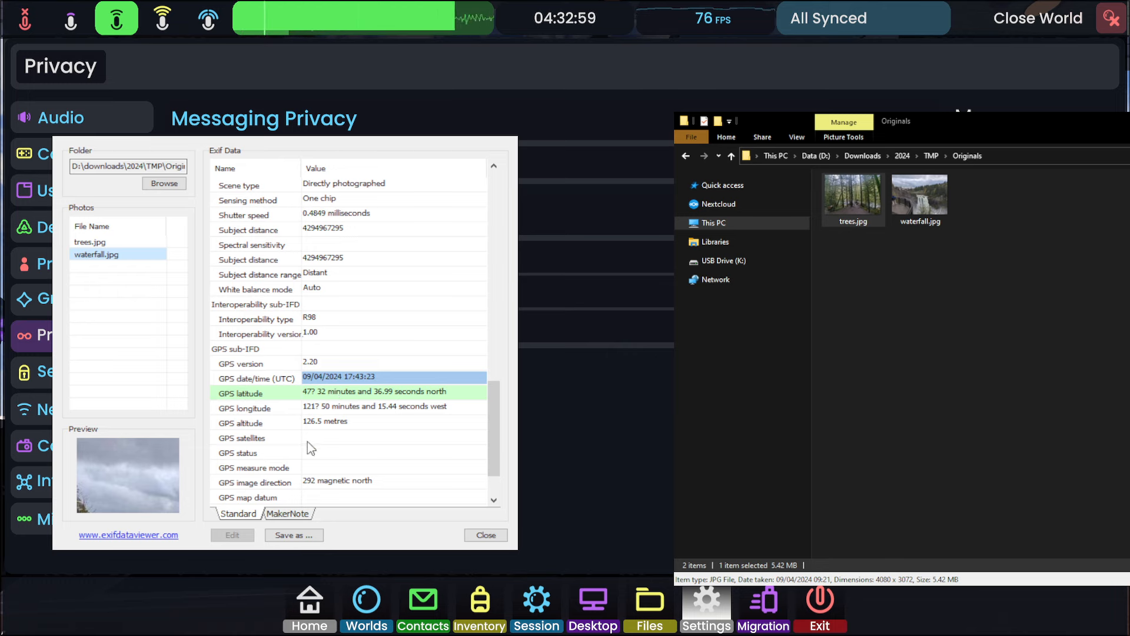
mouse_move(302, 422)
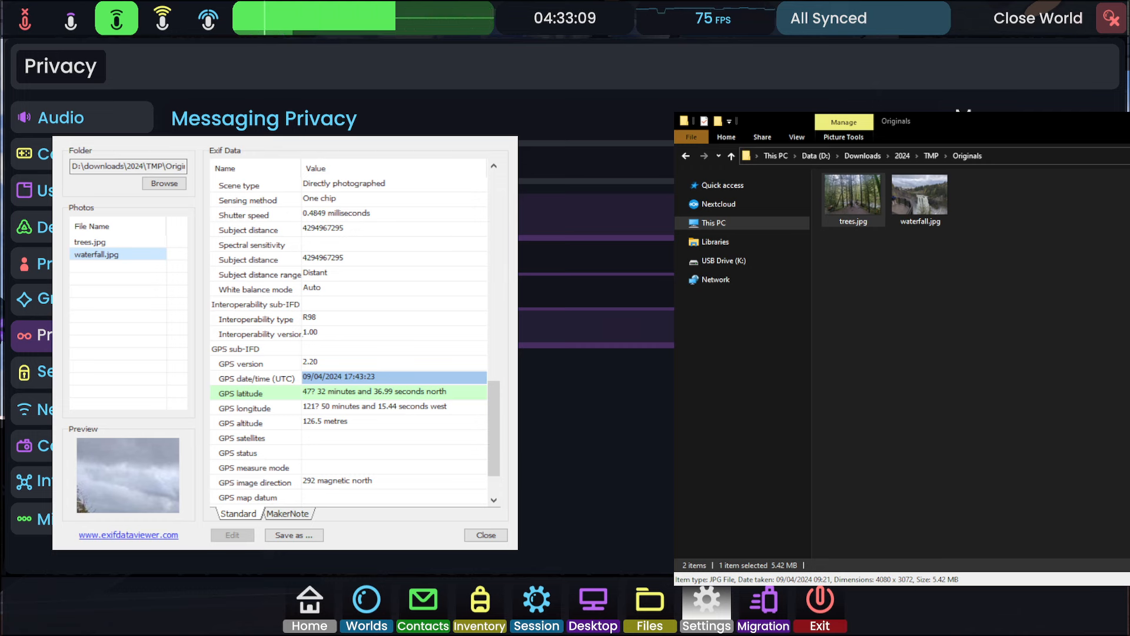
mouse_move(463, 345)
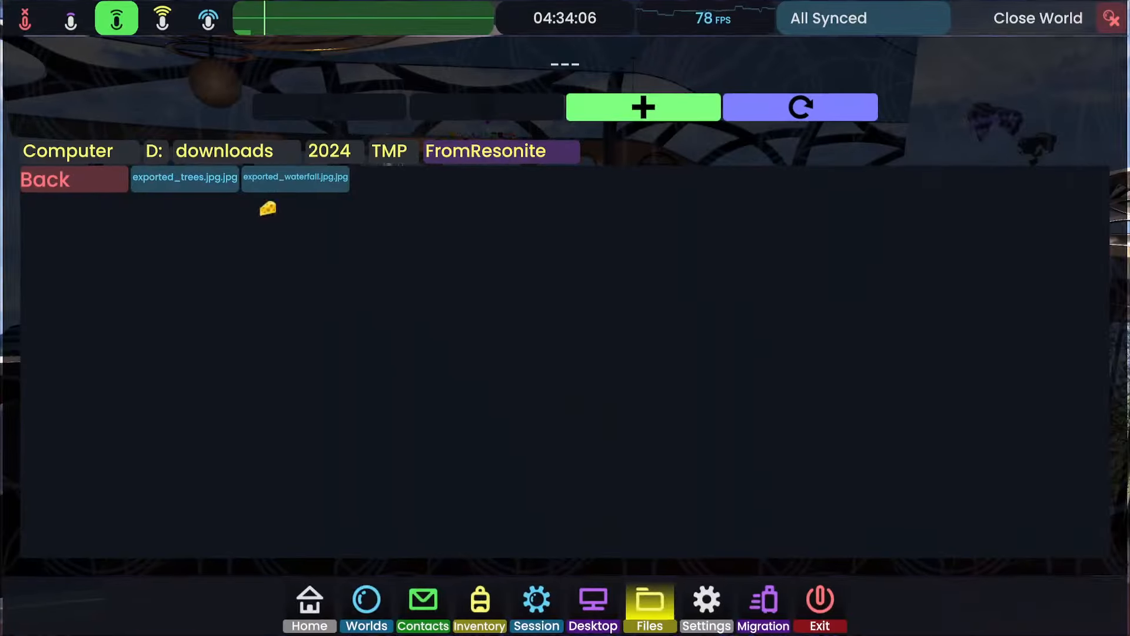
Step: Close the Resonite dashboard to get back to the desktop file explorer
click(705, 598)
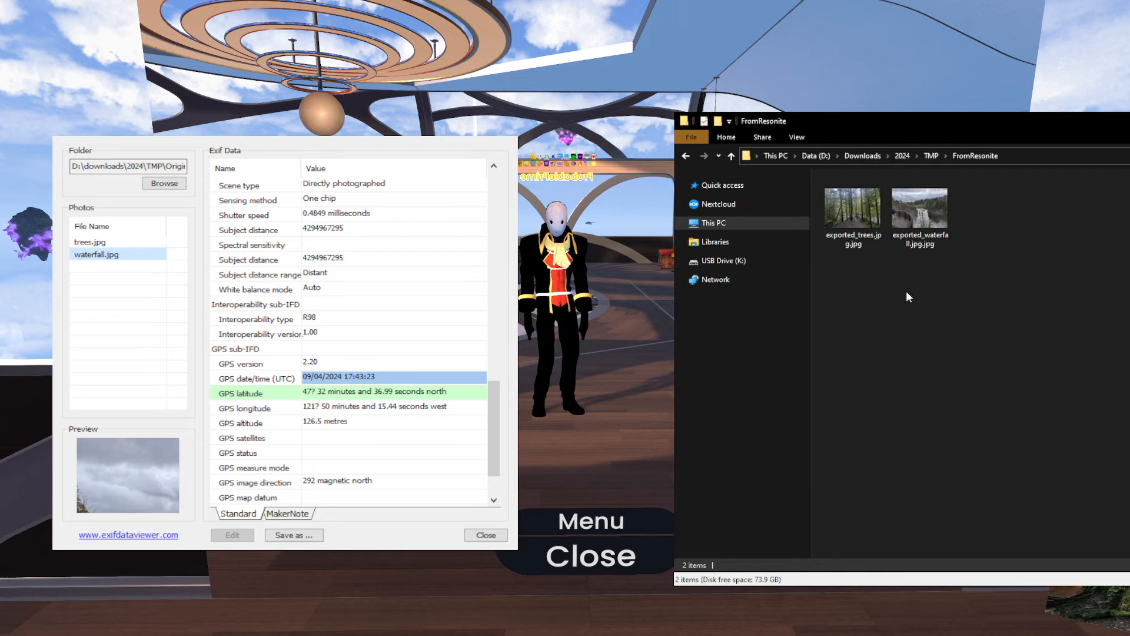
Step: Load FromResonite, then compare exported_waterfall.jpg.jpg and exported_trees.jpg.jpg metadata
click(853, 209)
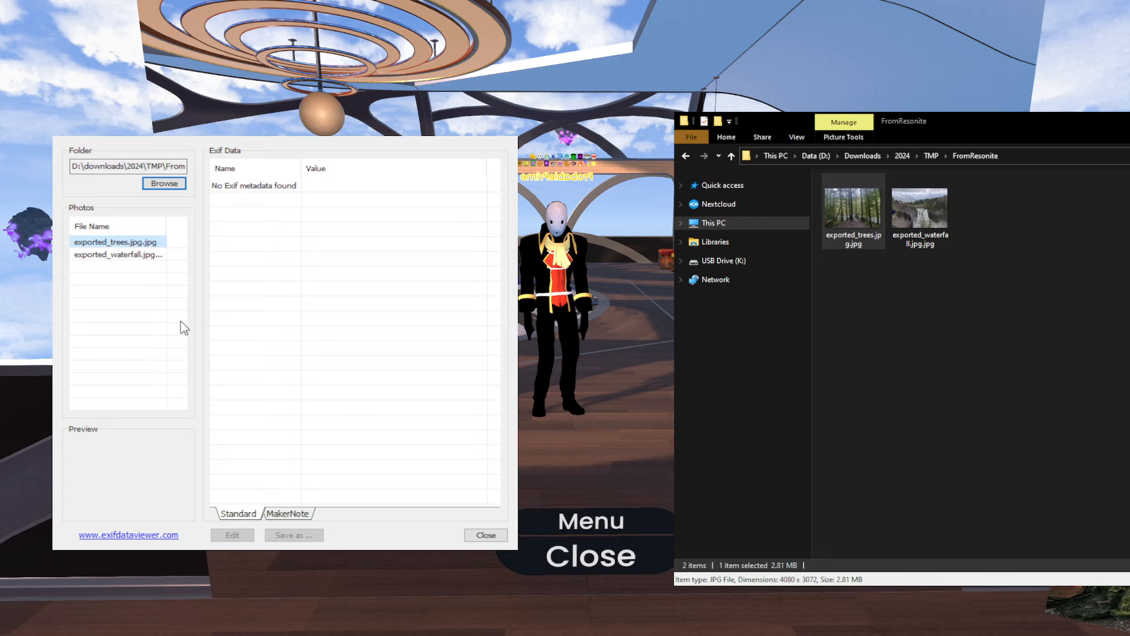
click(118, 254)
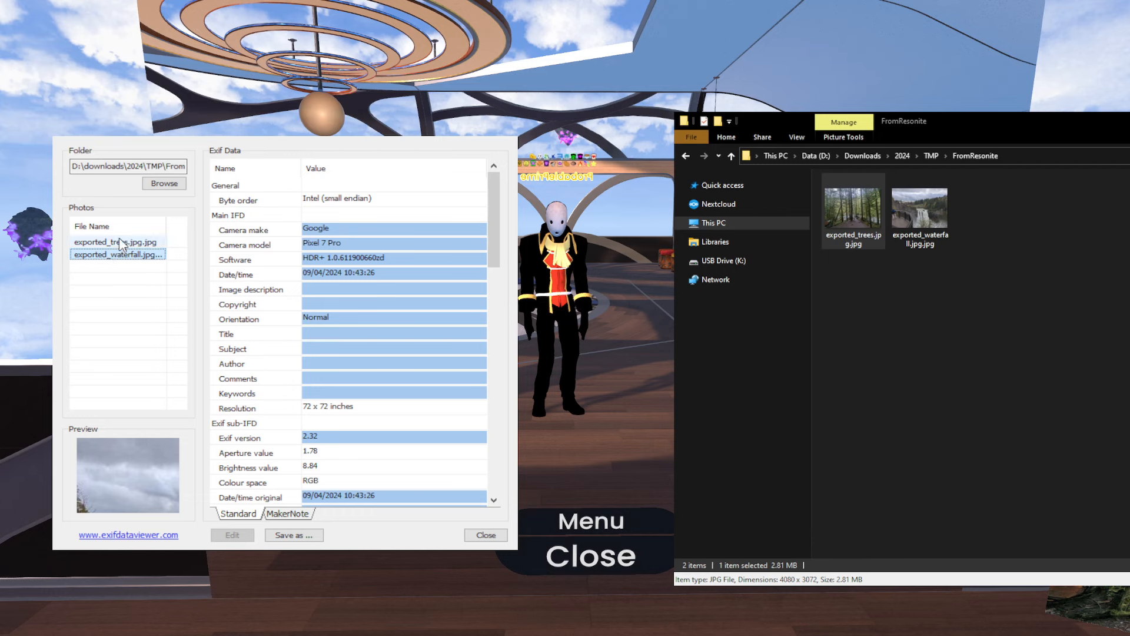
click(115, 242)
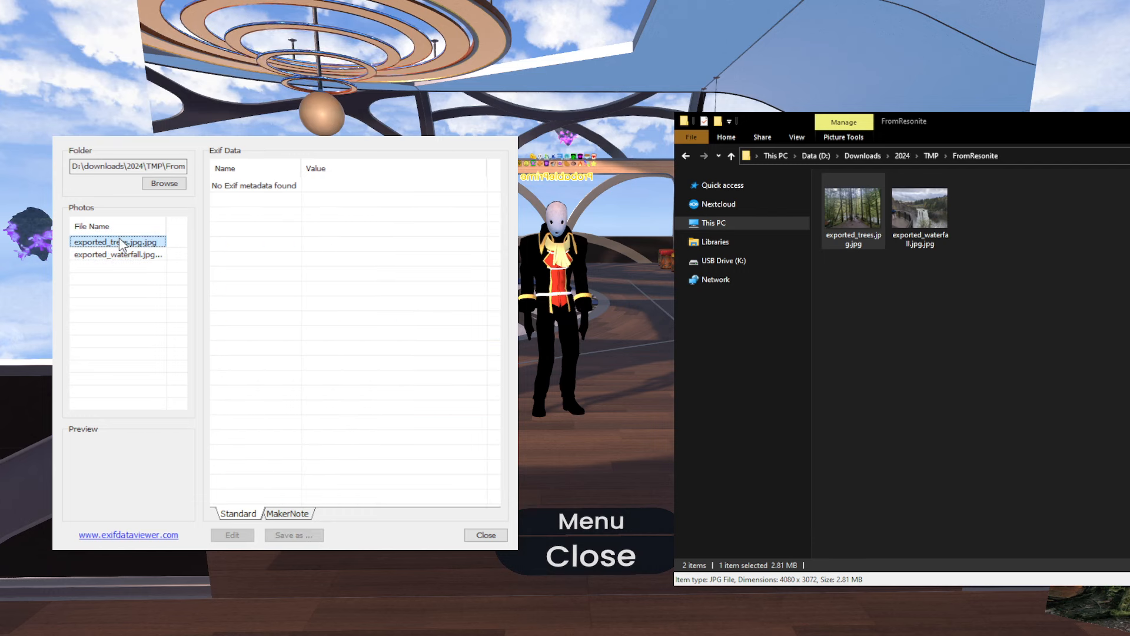